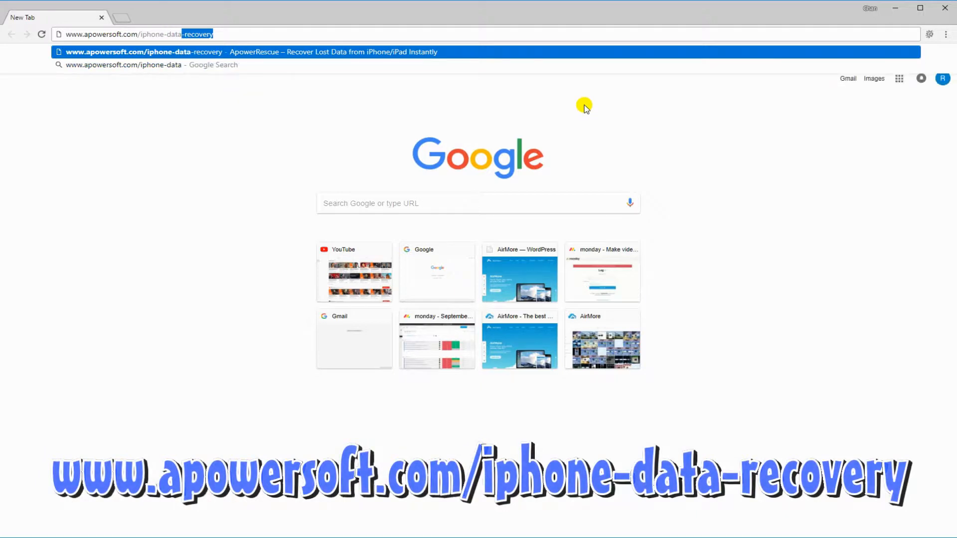
pyautogui.click(244, 51)
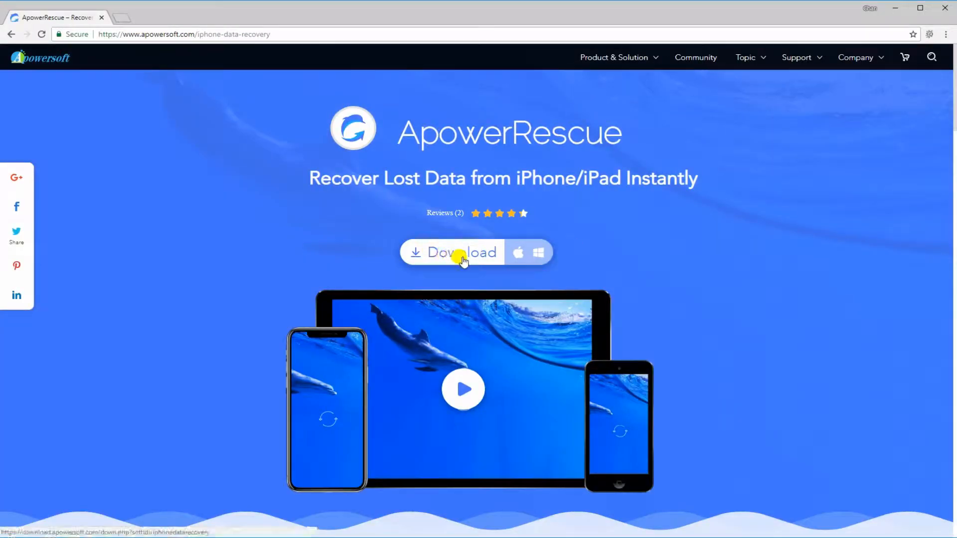
pyautogui.click(461, 253)
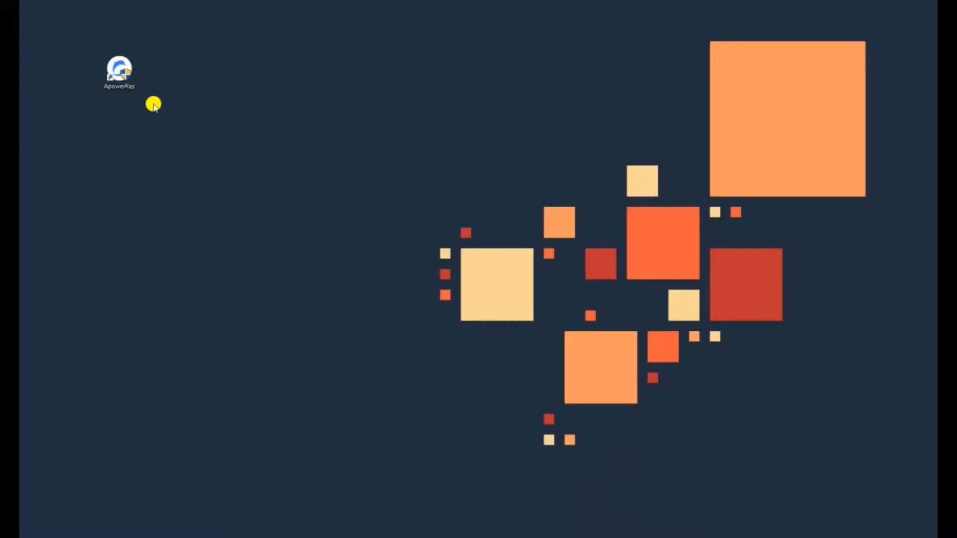
# Step: Launch ApowerRescue from the desktop and browse its device, iTunes backup and iCloud recovery modes
pyautogui.doubleClick(119, 67)
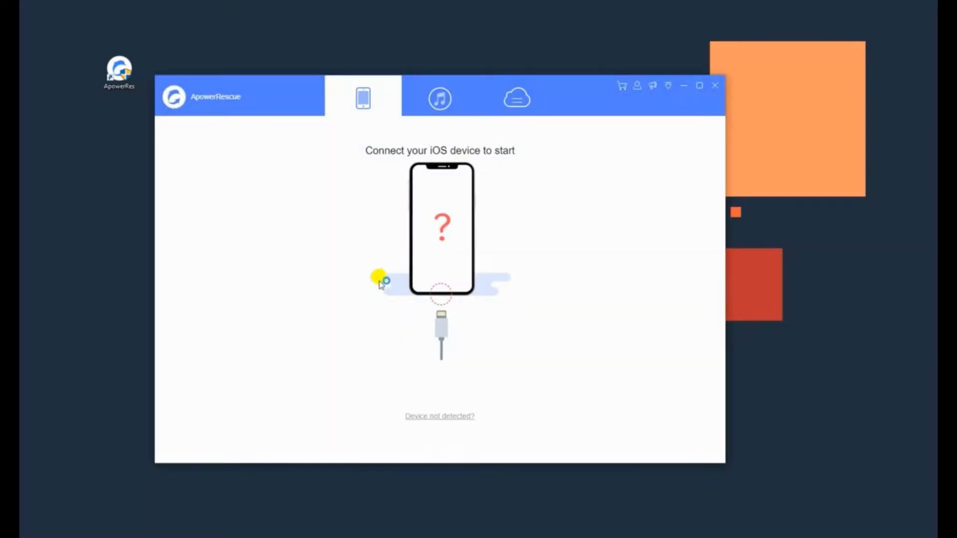
pyautogui.moveTo(348, 159)
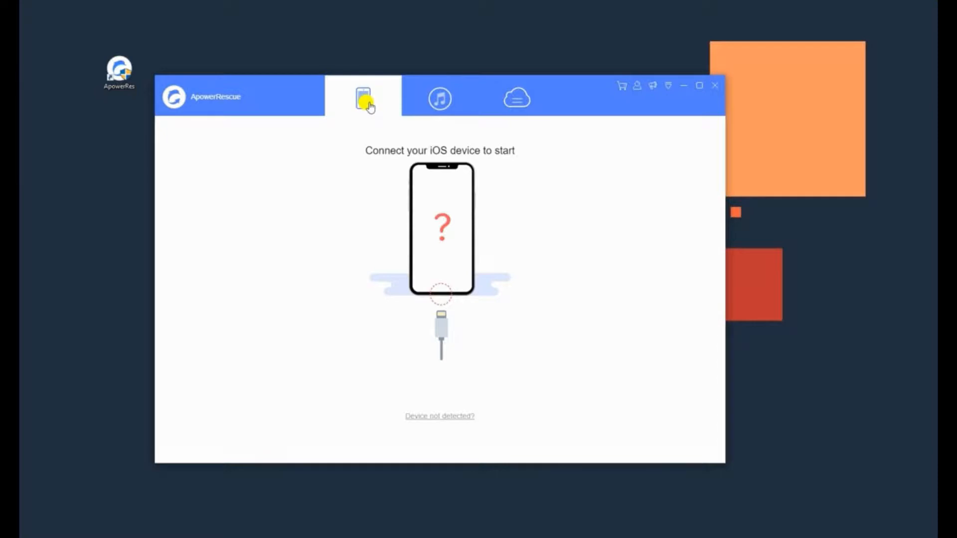
pyautogui.click(440, 99)
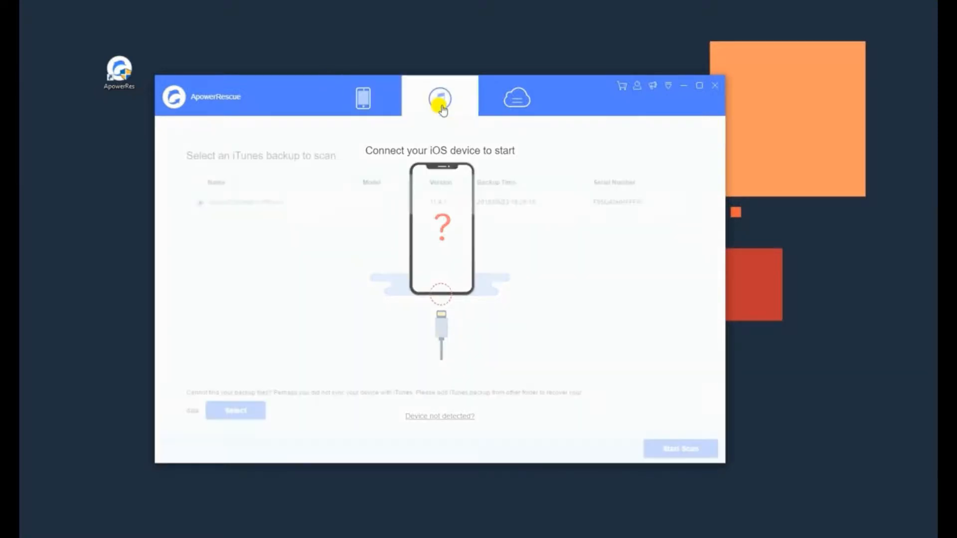
pyautogui.click(517, 97)
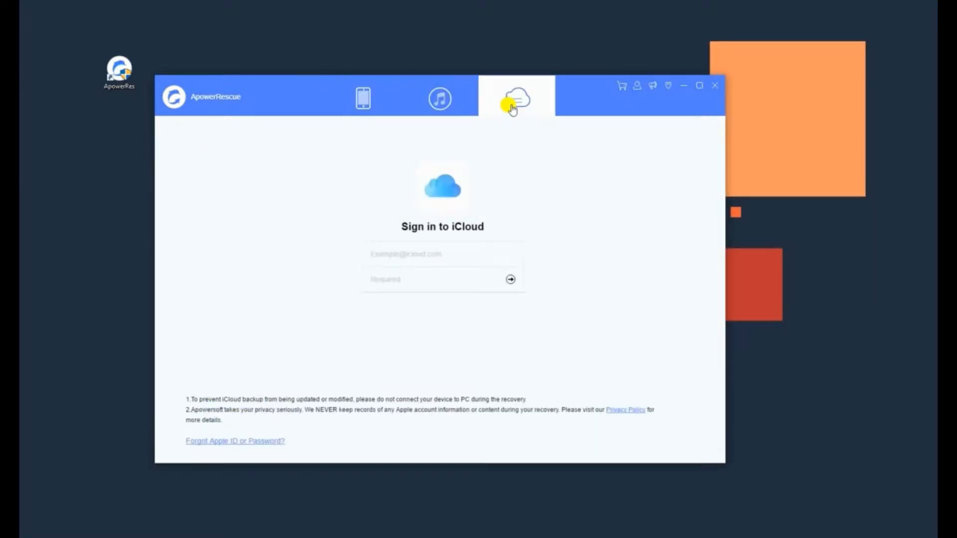
pyautogui.moveTo(414, 131)
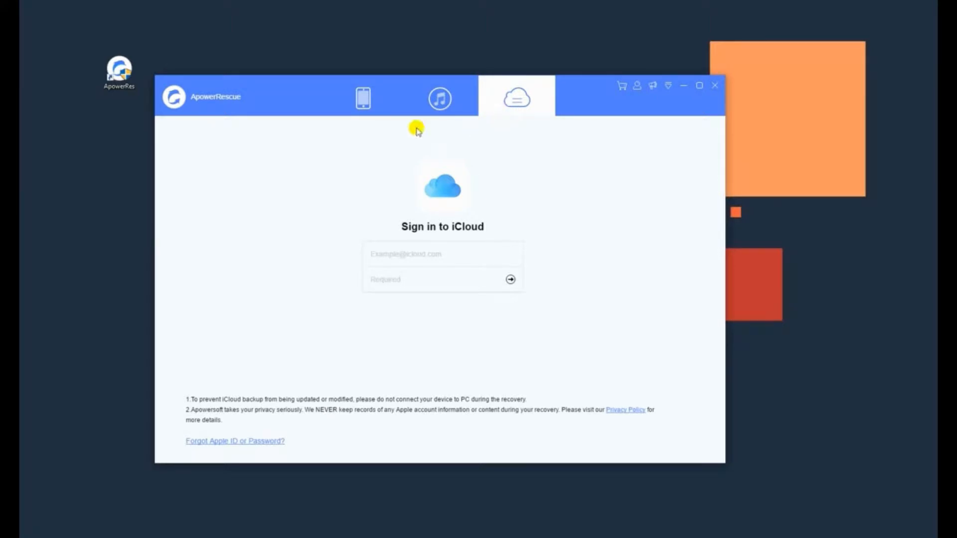
pyautogui.click(363, 99)
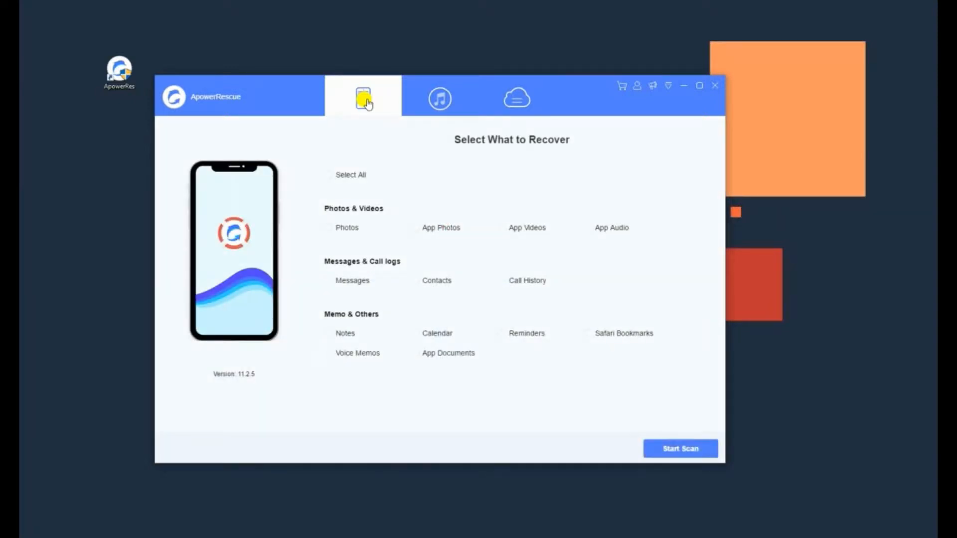
pyautogui.moveTo(342, 219)
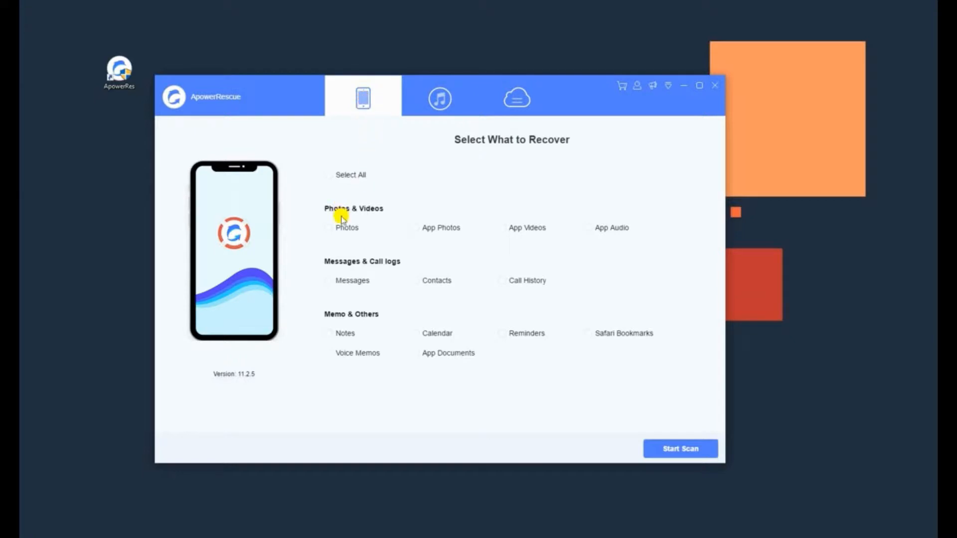
# Step: Select only Photos under Photos & Videos and scan the connected device for deleted photos
pyautogui.click(328, 227)
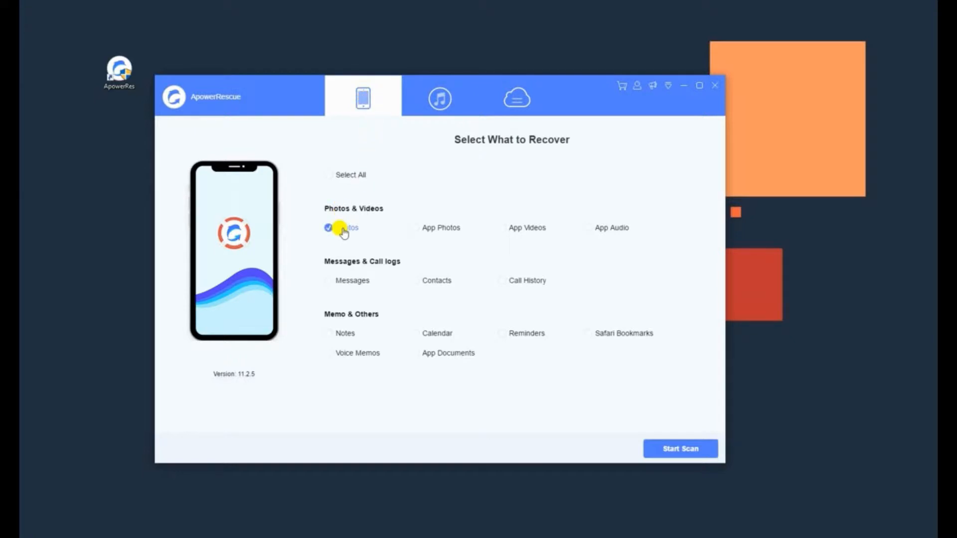
pyautogui.click(680, 449)
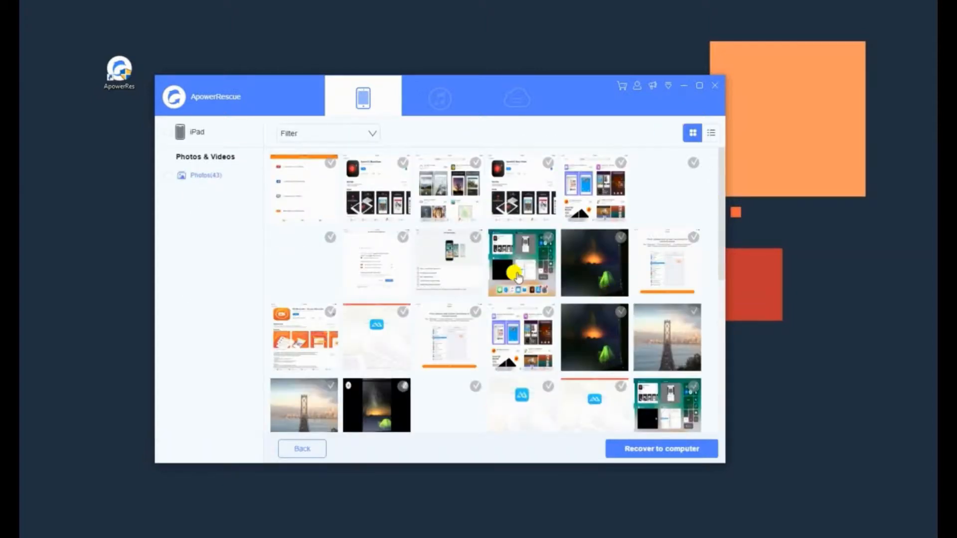
# Step: Recover all 43 found photos to the Desktop\Photos folder, view the exported images and close Explorer
pyautogui.click(167, 132)
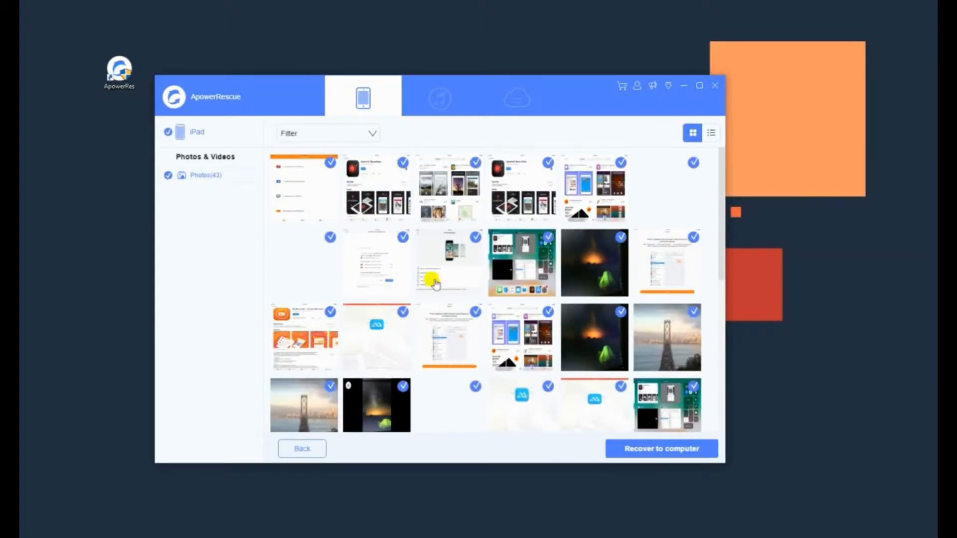
pyautogui.moveTo(579, 400)
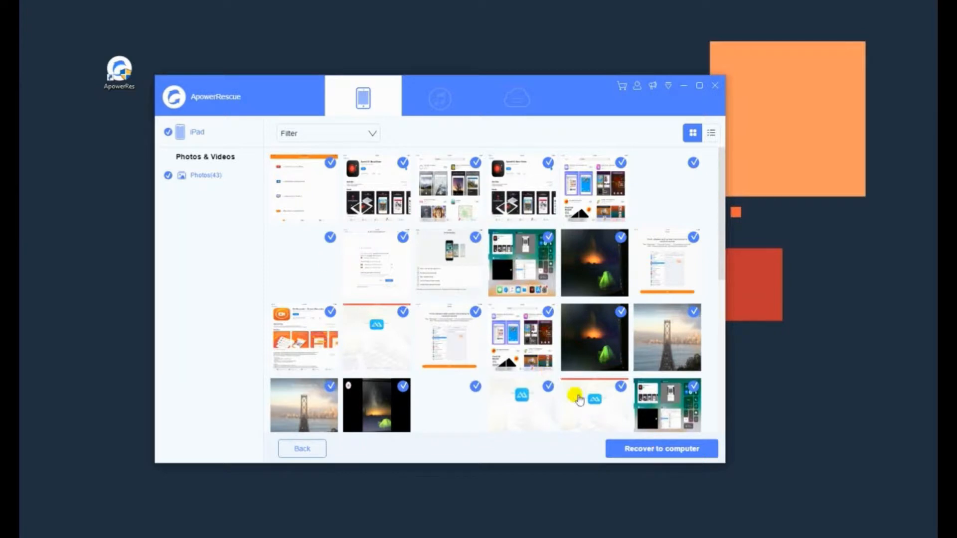
pyautogui.moveTo(167, 180)
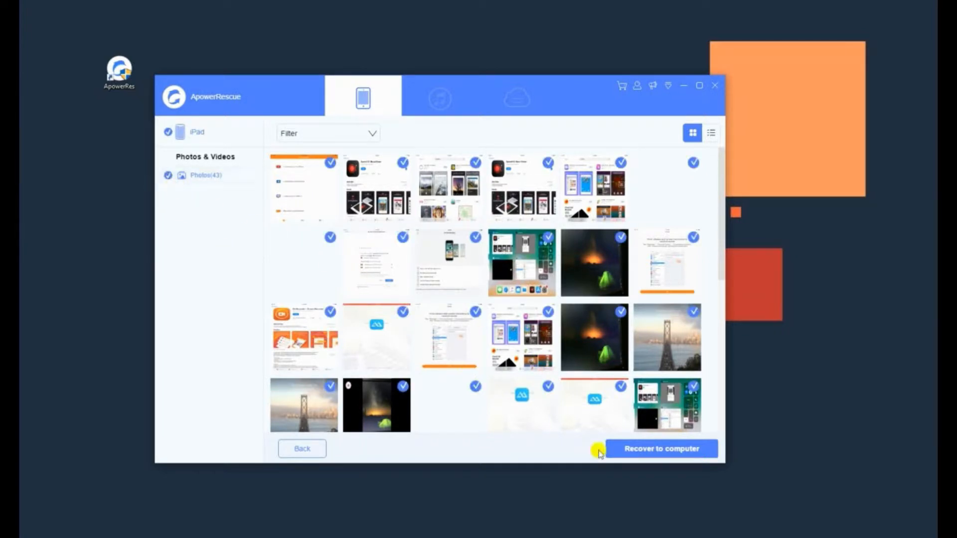
pyautogui.click(661, 448)
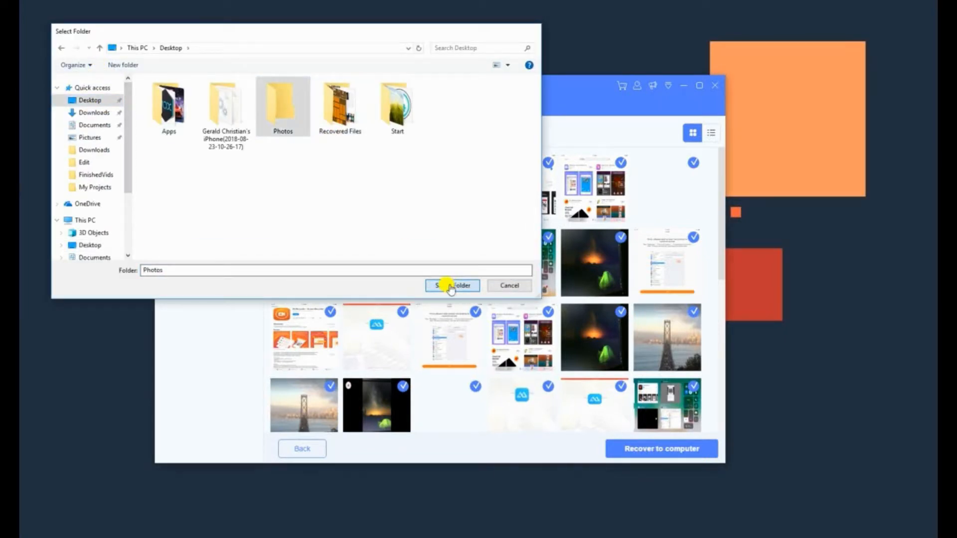
pyautogui.click(452, 286)
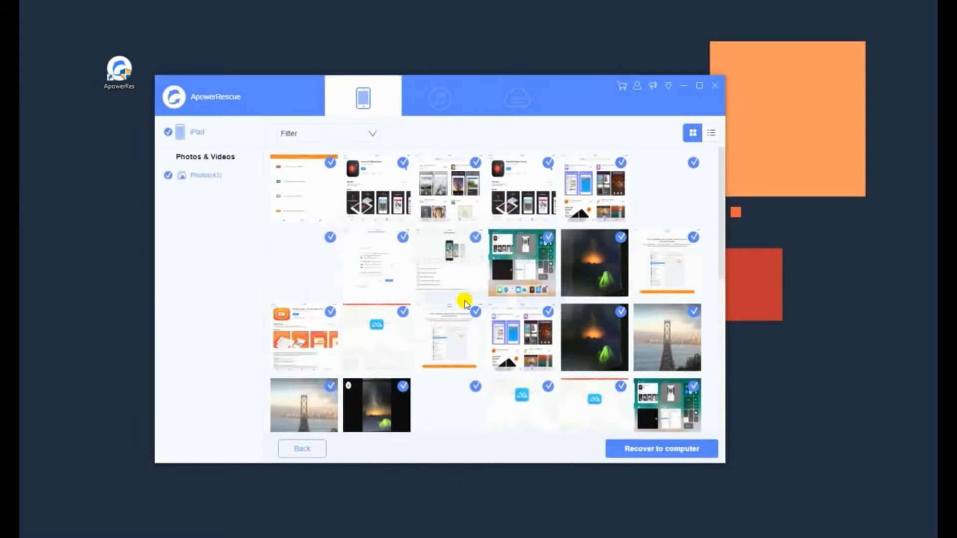
pyautogui.click(661, 448)
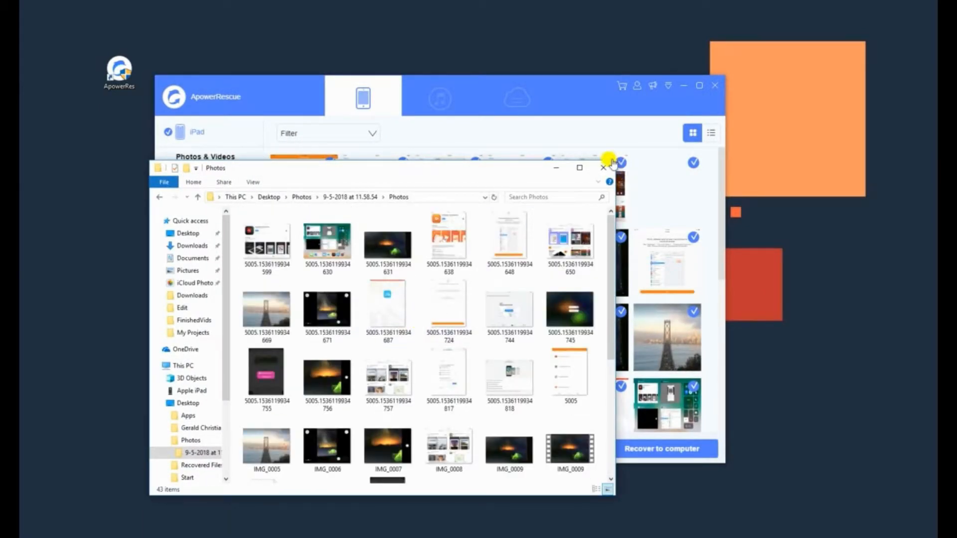
pyautogui.click(603, 167)
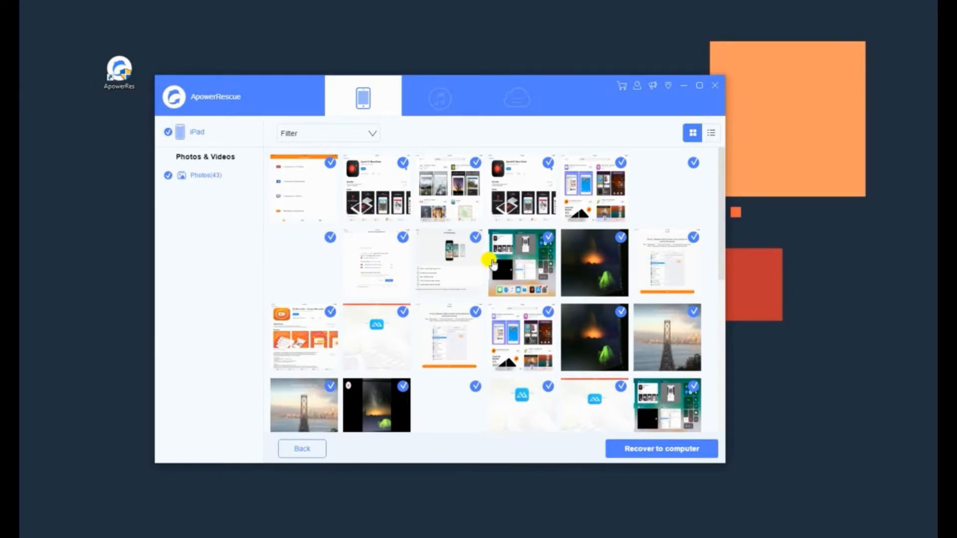
pyautogui.moveTo(421, 149)
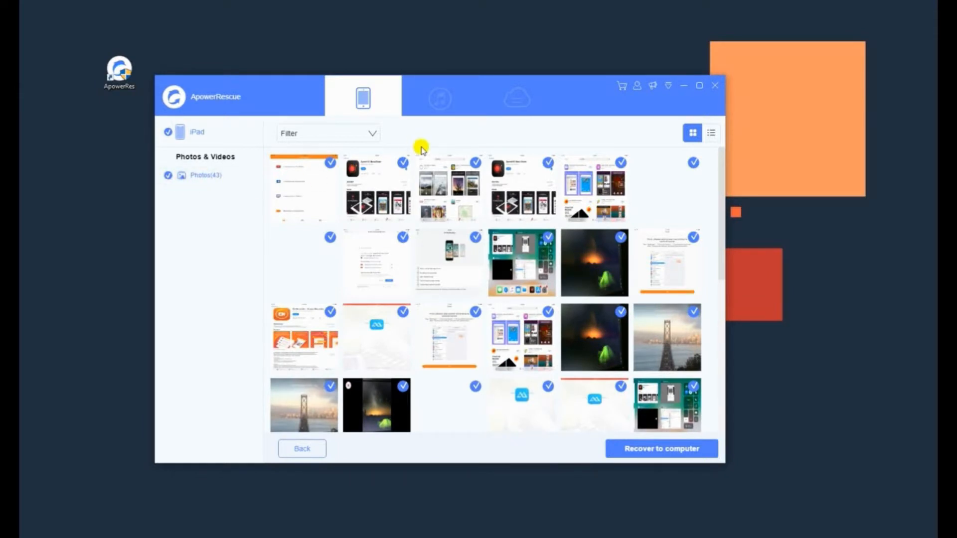
pyautogui.moveTo(440, 96)
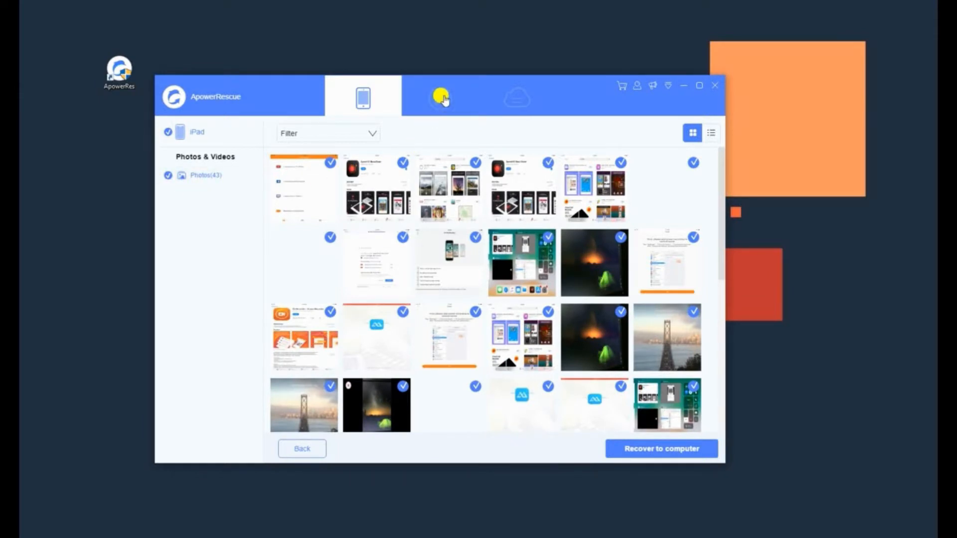
# Step: Leave the iPad results, select the iPhone 5S iTunes backup dated 2018/08/23 and scan it
pyautogui.click(170, 176)
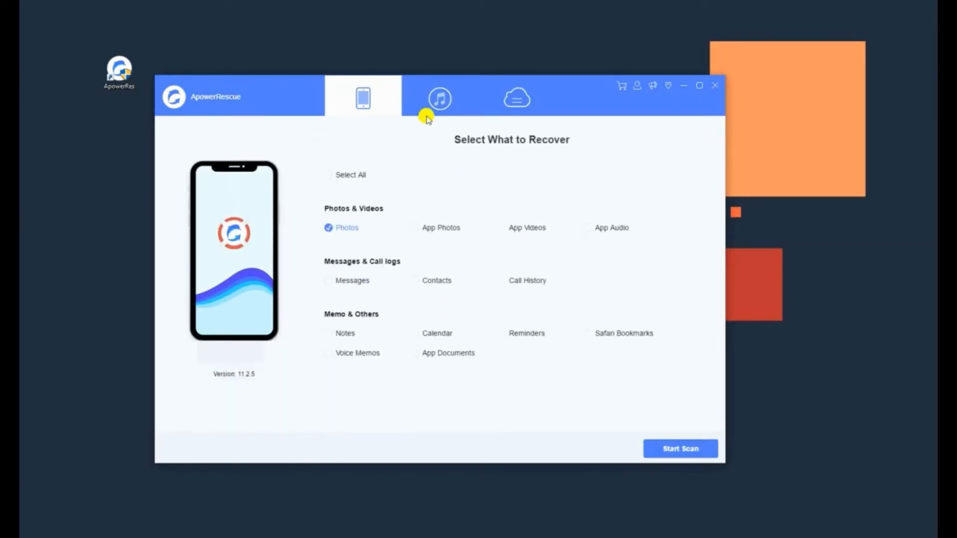
pyautogui.click(439, 97)
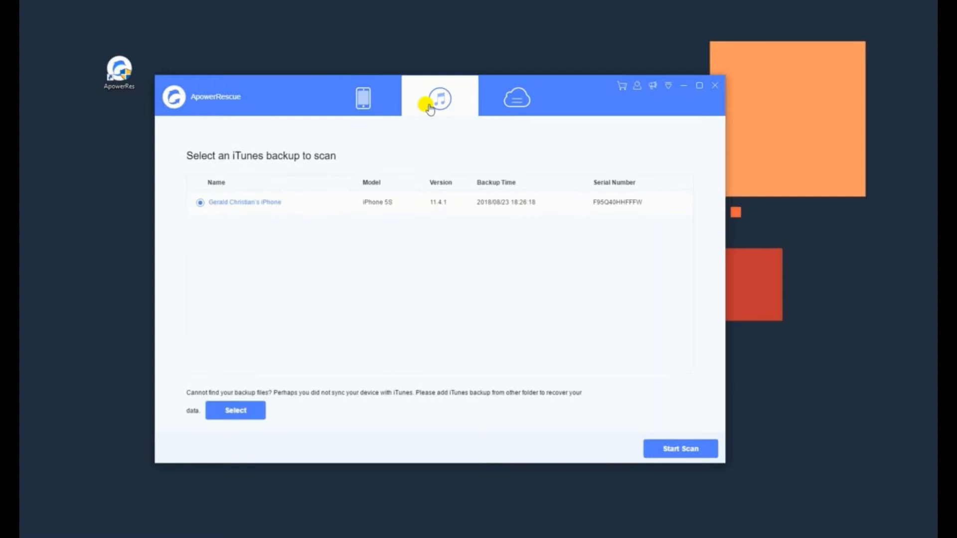
pyautogui.moveTo(428, 232)
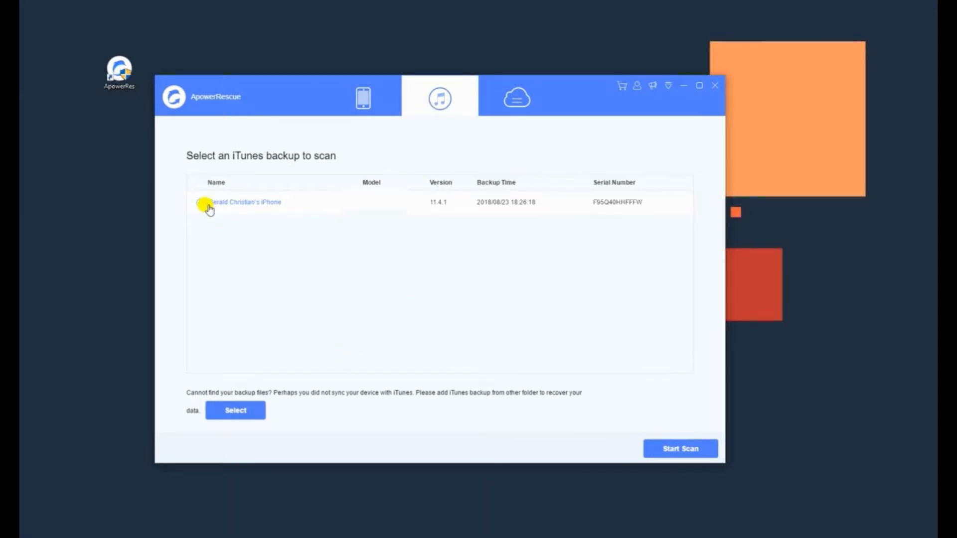
pyautogui.click(199, 202)
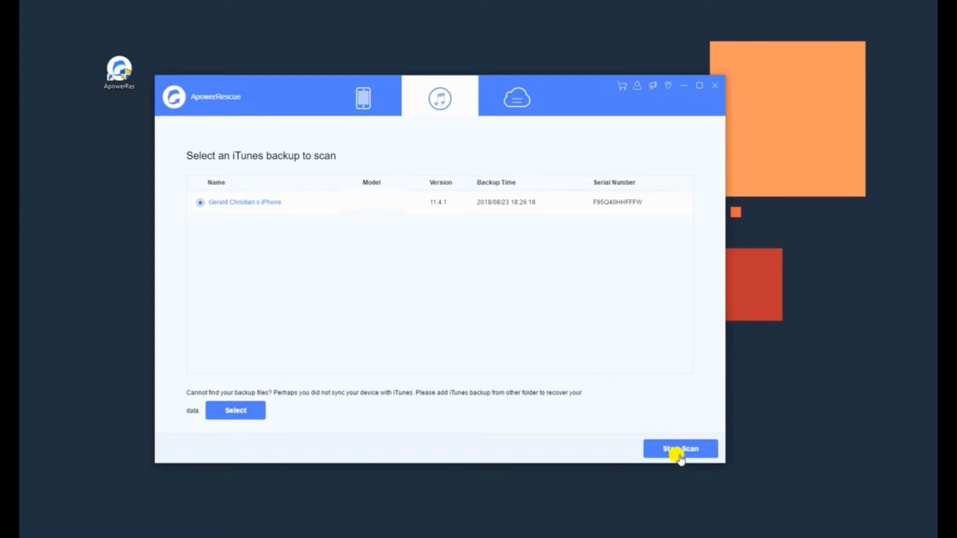
pyautogui.click(681, 448)
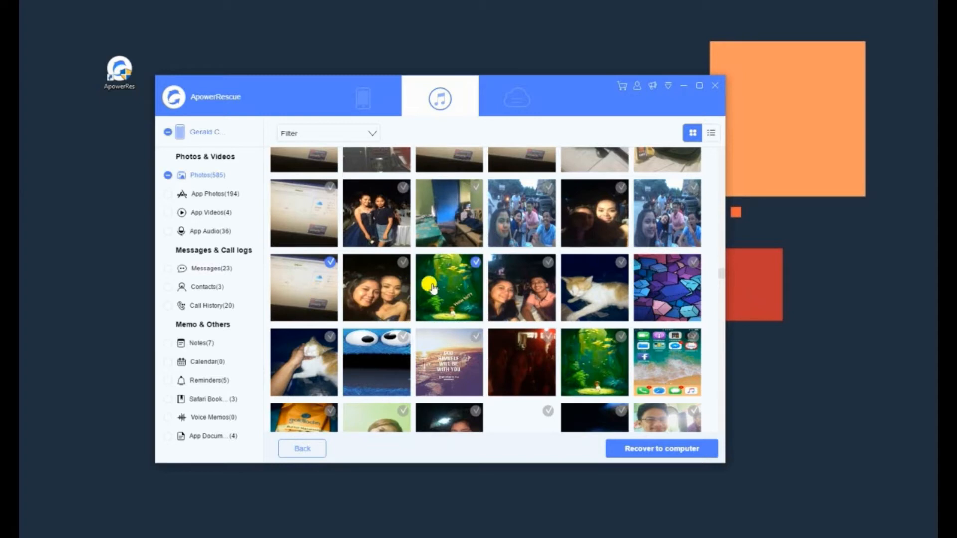
pyautogui.moveTo(365, 354)
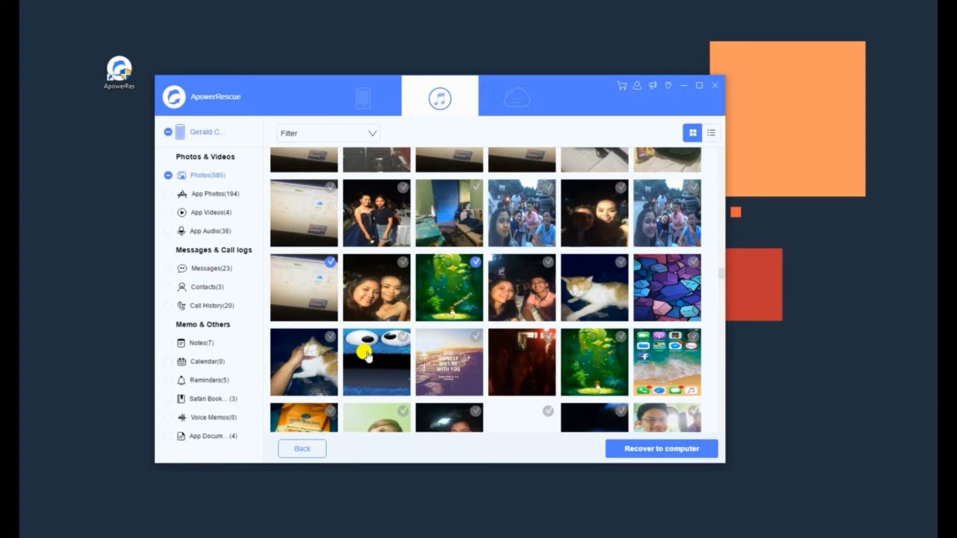
# Step: Recover the four chosen backup photos into the Desktop Photos folder, review the dated subfolder and close it
pyautogui.click(661, 449)
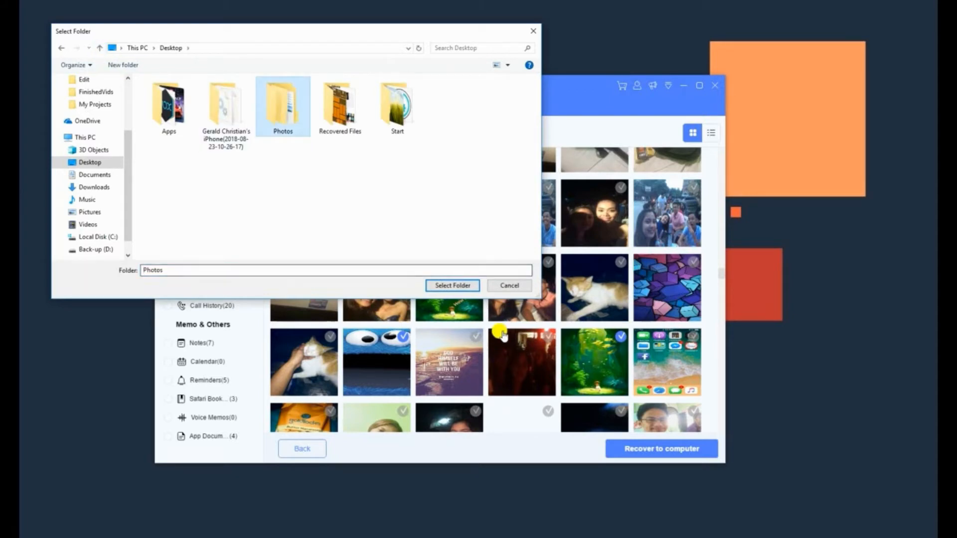
pyautogui.click(453, 286)
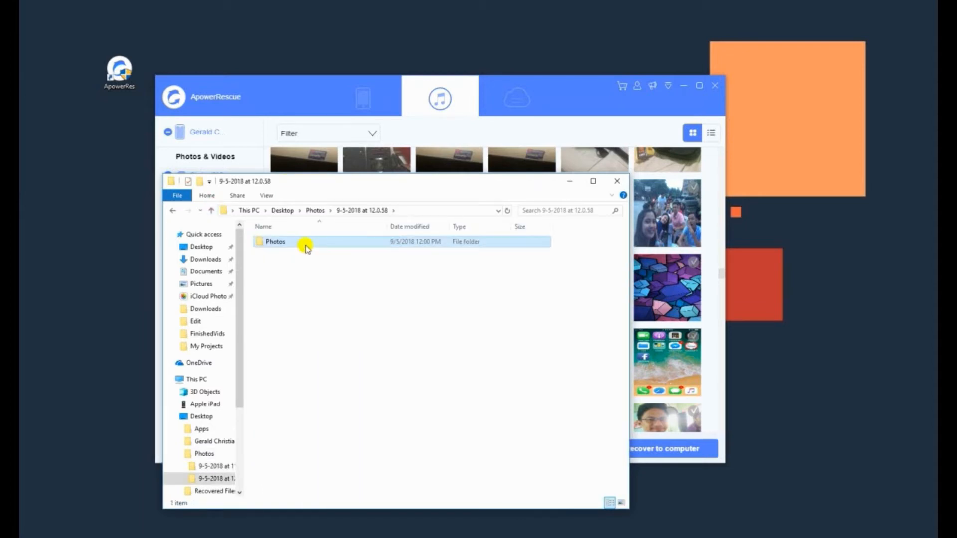
pyautogui.doubleClick(275, 241)
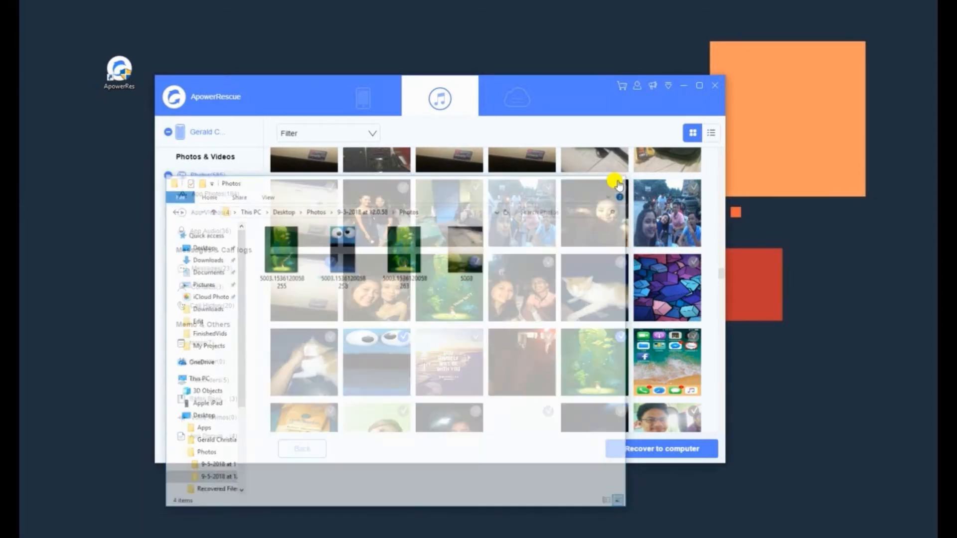
pyautogui.click(516, 98)
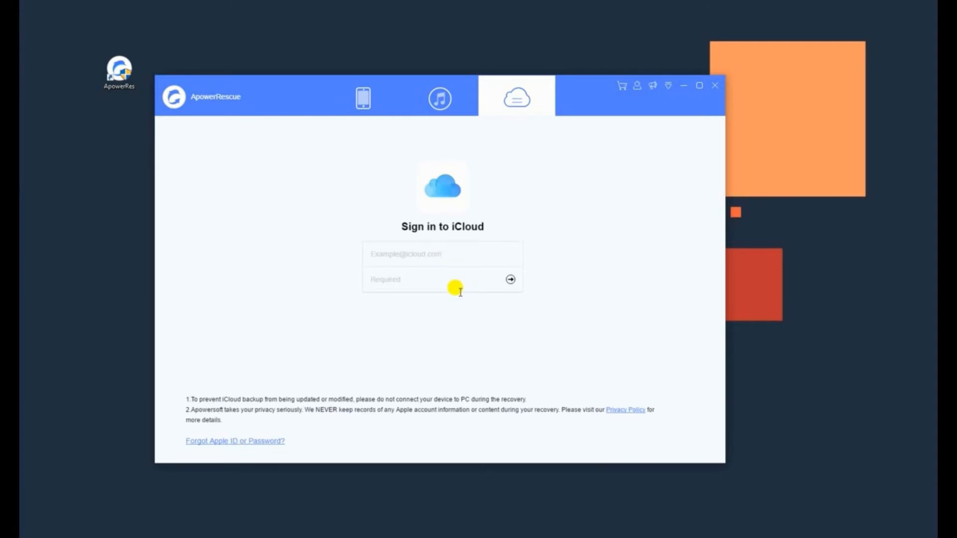
pyautogui.moveTo(542, 265)
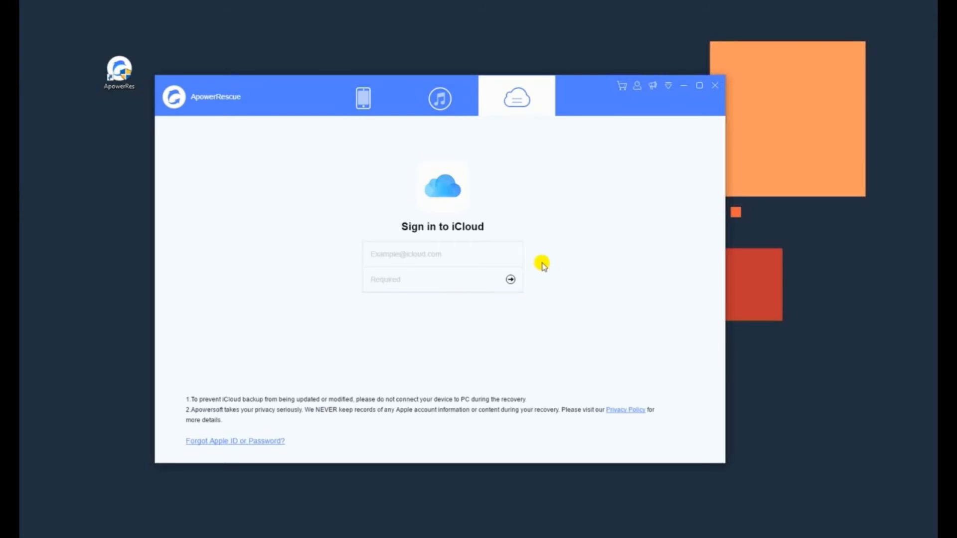
pyautogui.moveTo(537, 262)
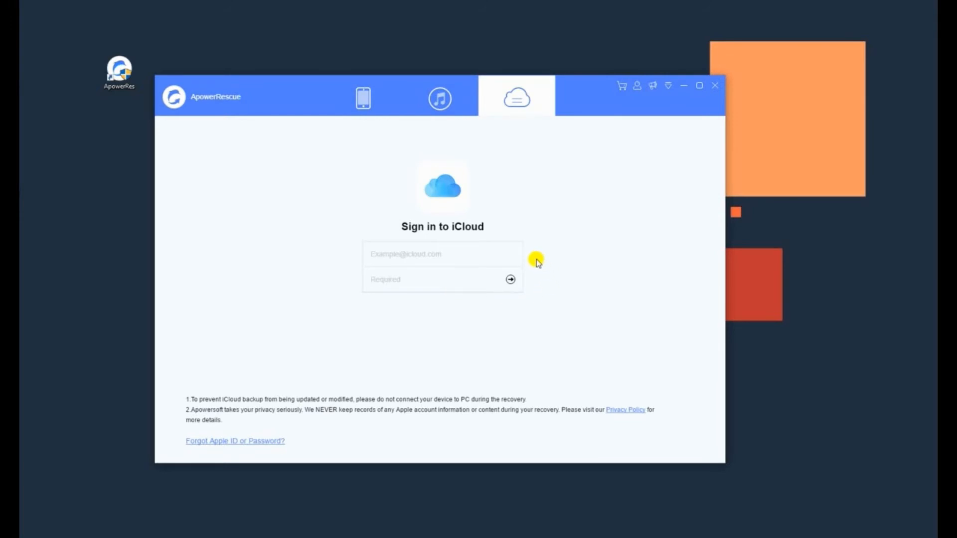